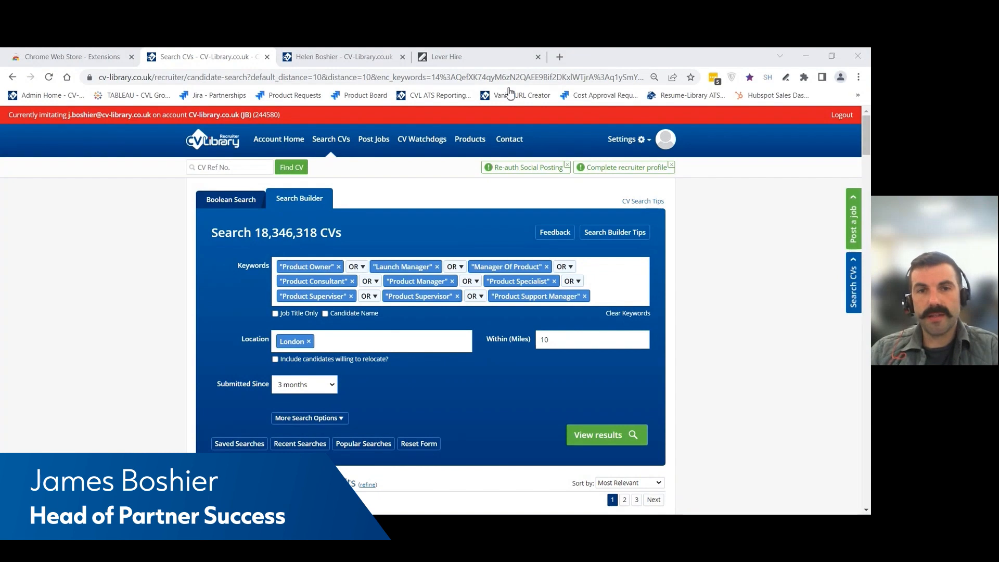
{"action": "mouse_move", "coordinate": [655, 73]}
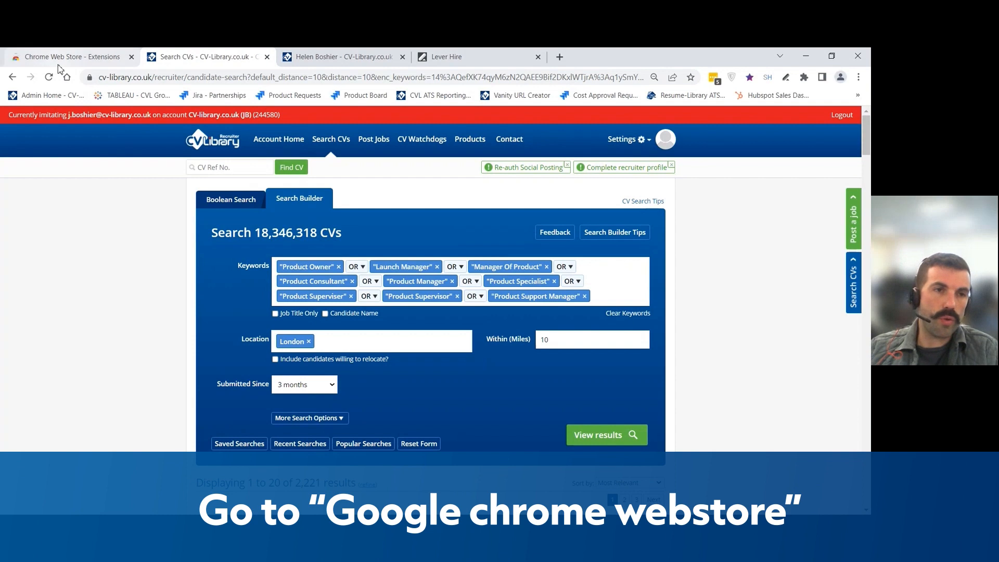
{"action": "mouse_move", "coordinate": [70, 56]}
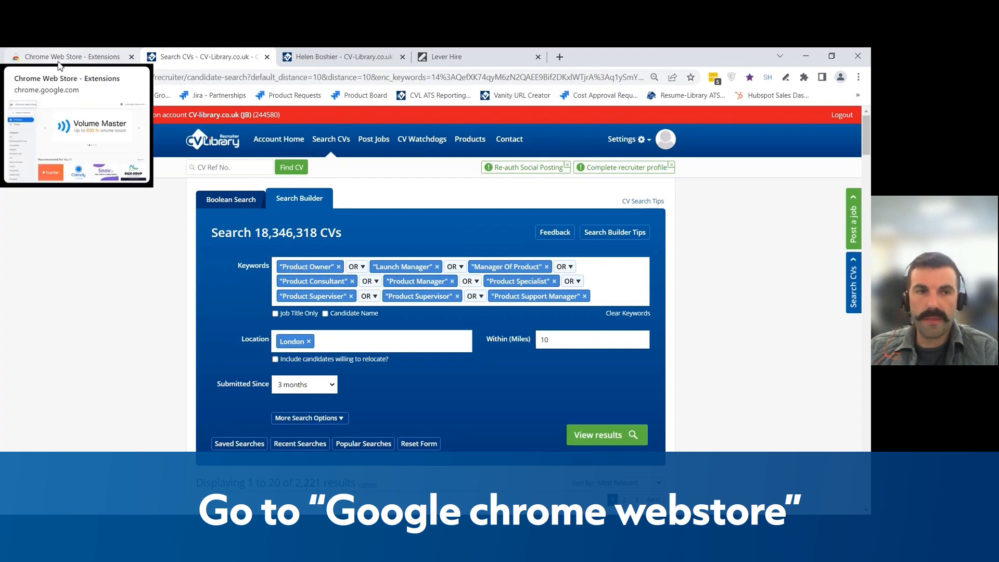
- Search the Chrome Web Store for 'Lever Hire' and pick the lever hire extension suggestion
{"action": "left_click", "coordinate": [70, 56]}
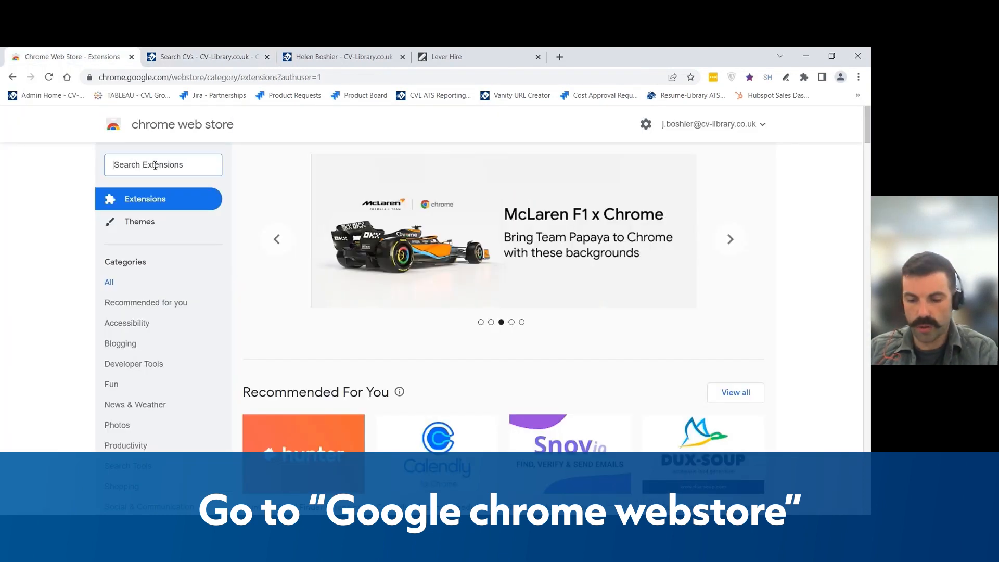
{"action": "type", "text": "Lever Hire"}
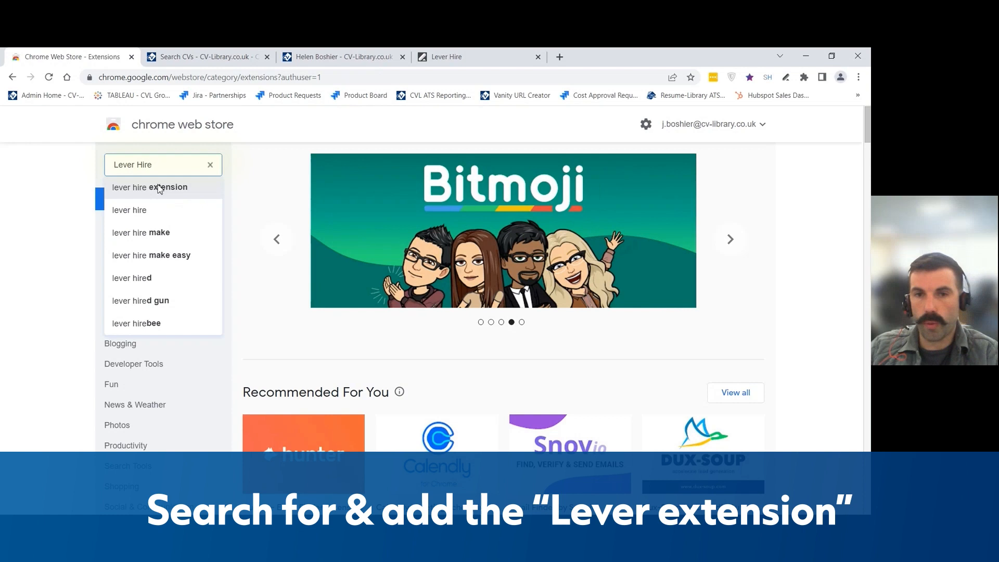
{"action": "left_click", "coordinate": [149, 187]}
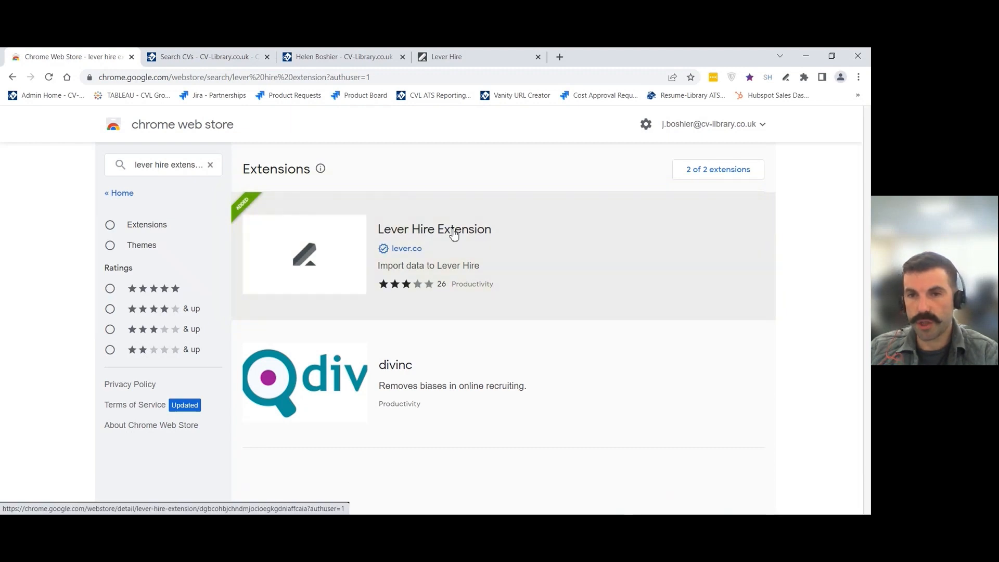
{"action": "mouse_move", "coordinate": [694, 237]}
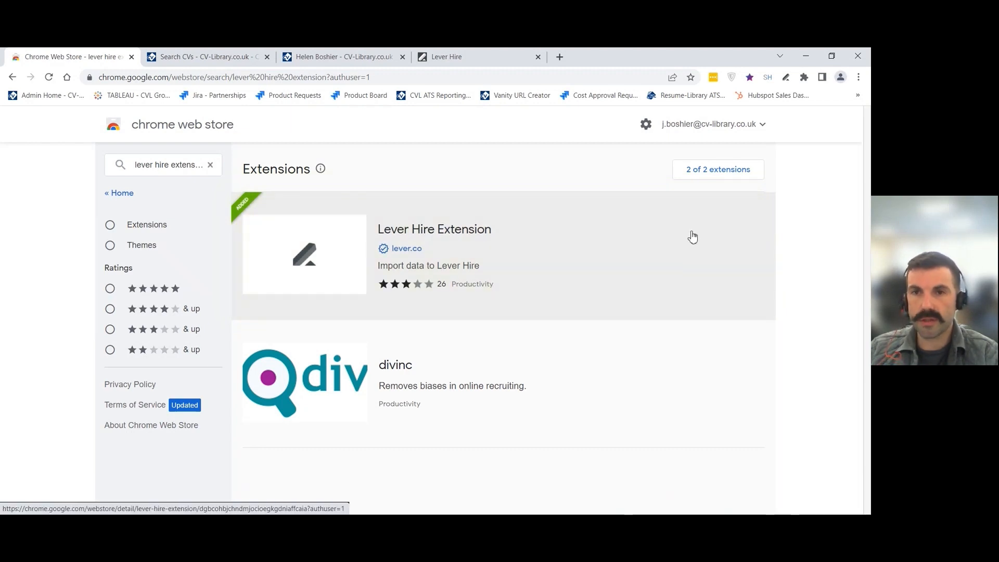
{"action": "mouse_move", "coordinate": [822, 90]}
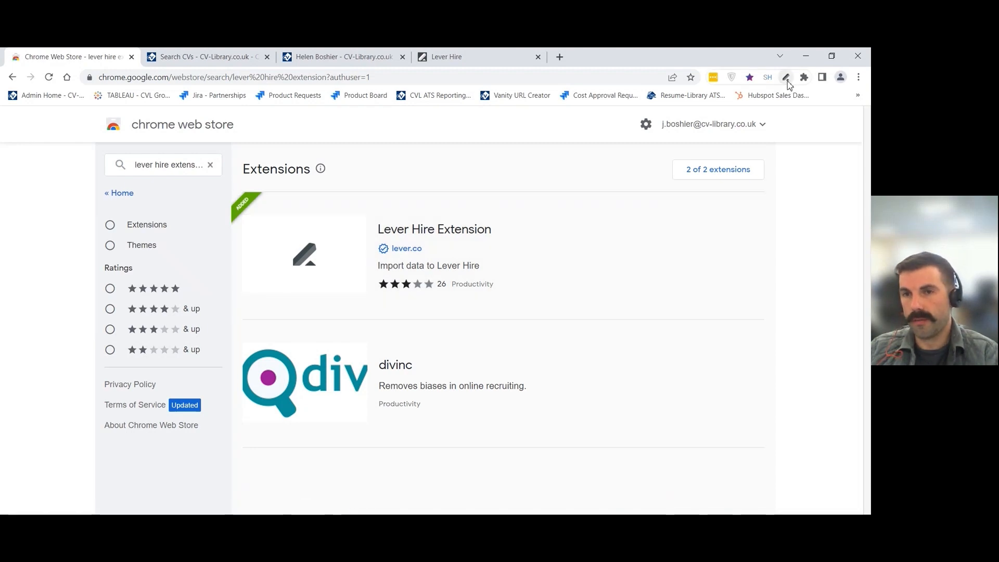
{"action": "mouse_move", "coordinate": [741, 223]}
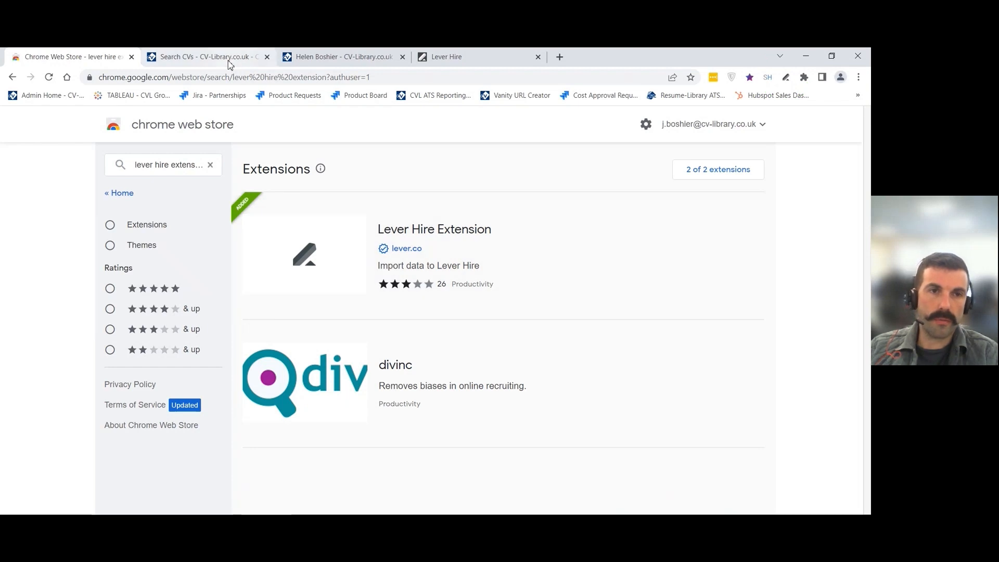
{"action": "mouse_move", "coordinate": [207, 56]}
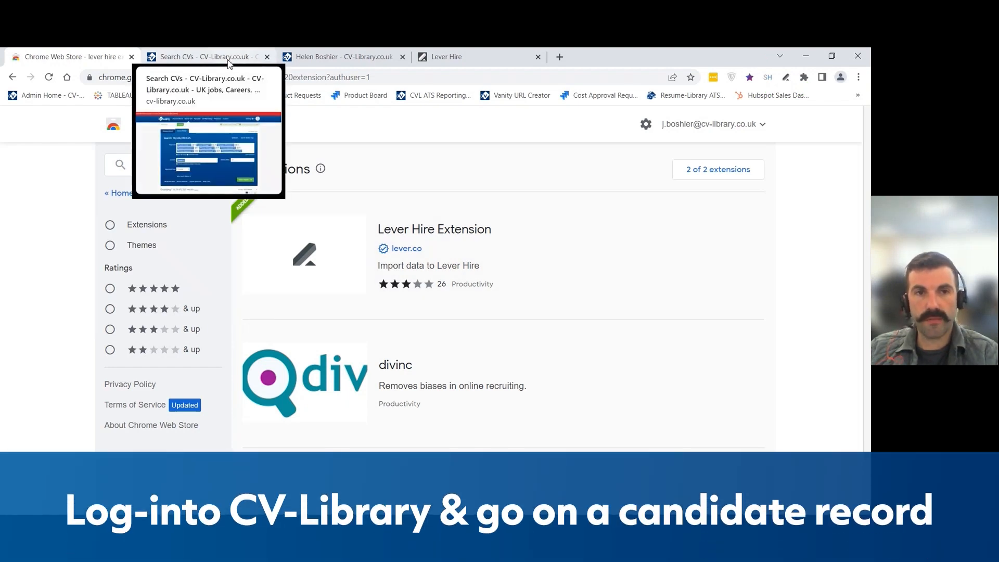
{"action": "left_click", "coordinate": [345, 56]}
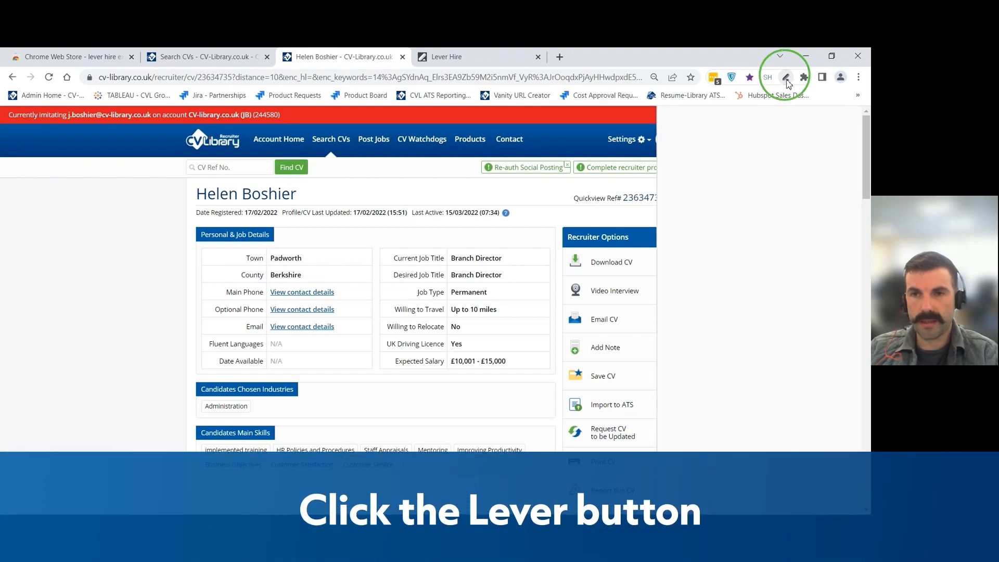
{"action": "left_click", "coordinate": [787, 76]}
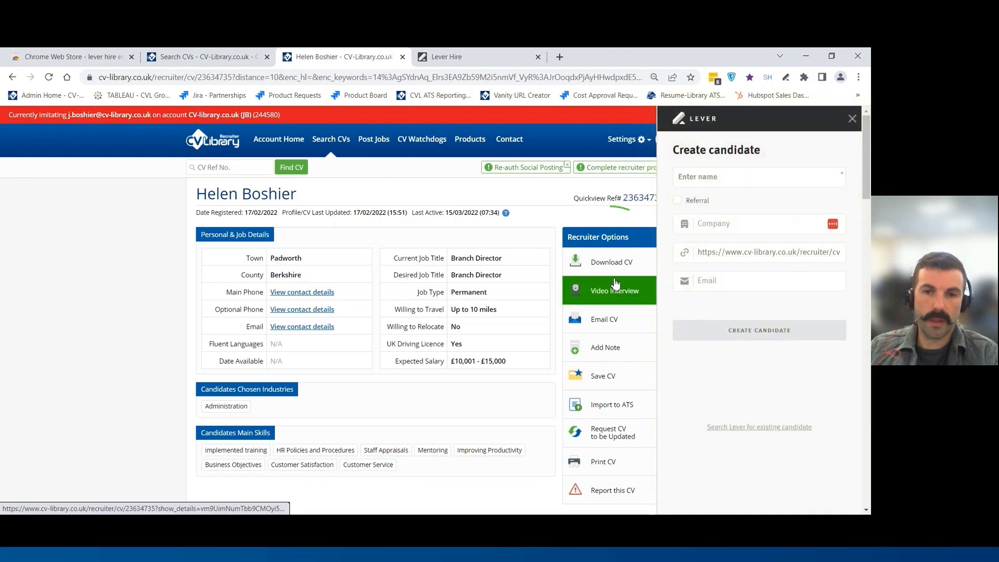
{"action": "left_click", "coordinate": [611, 262]}
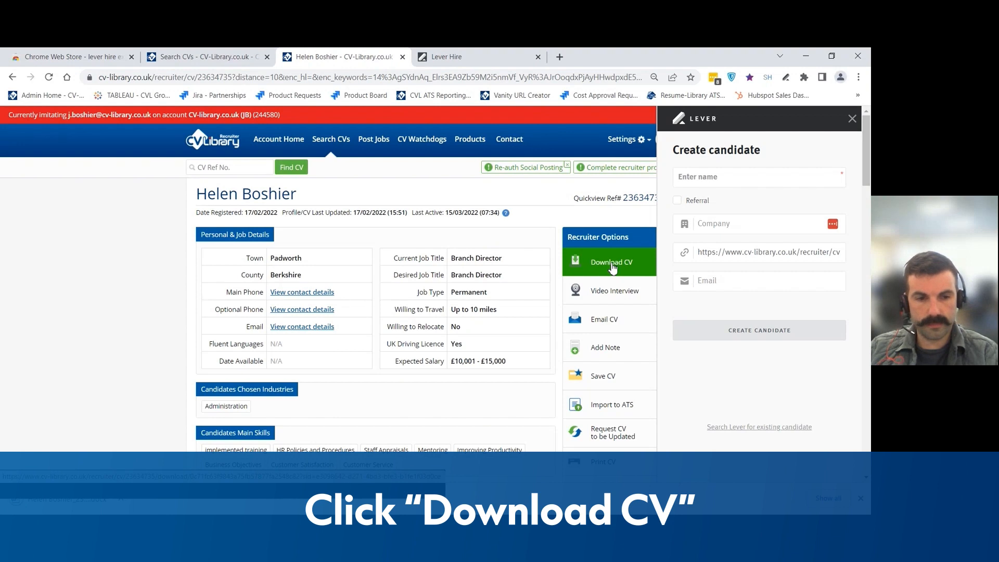
{"action": "left_click", "coordinate": [611, 263]}
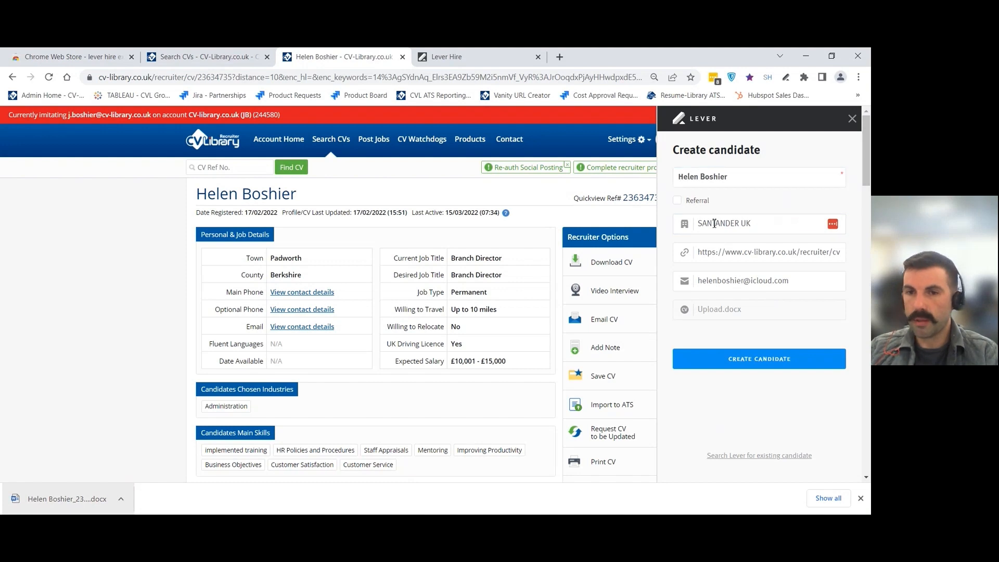
{"action": "left_click", "coordinate": [759, 359]}
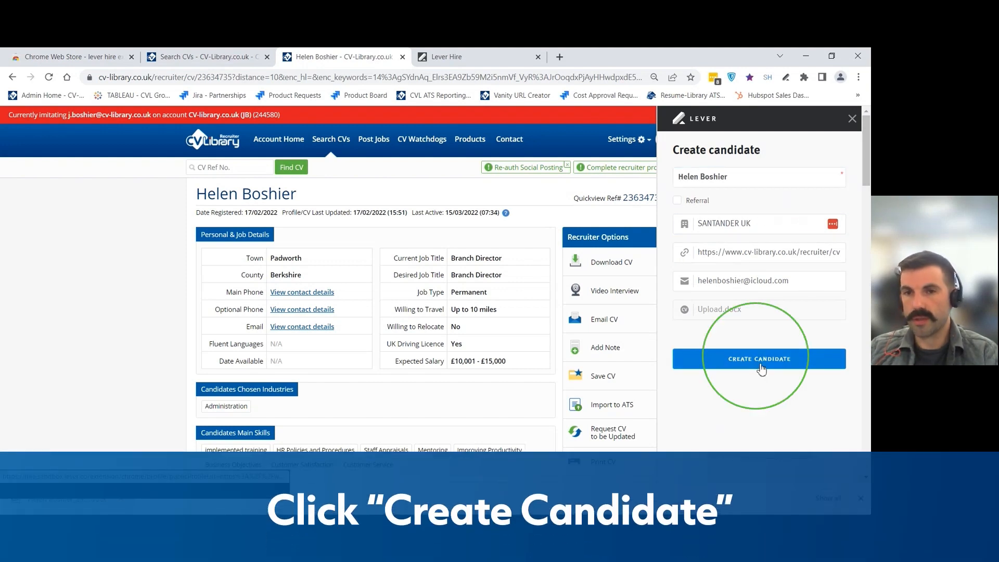
{"action": "left_click", "coordinate": [759, 358]}
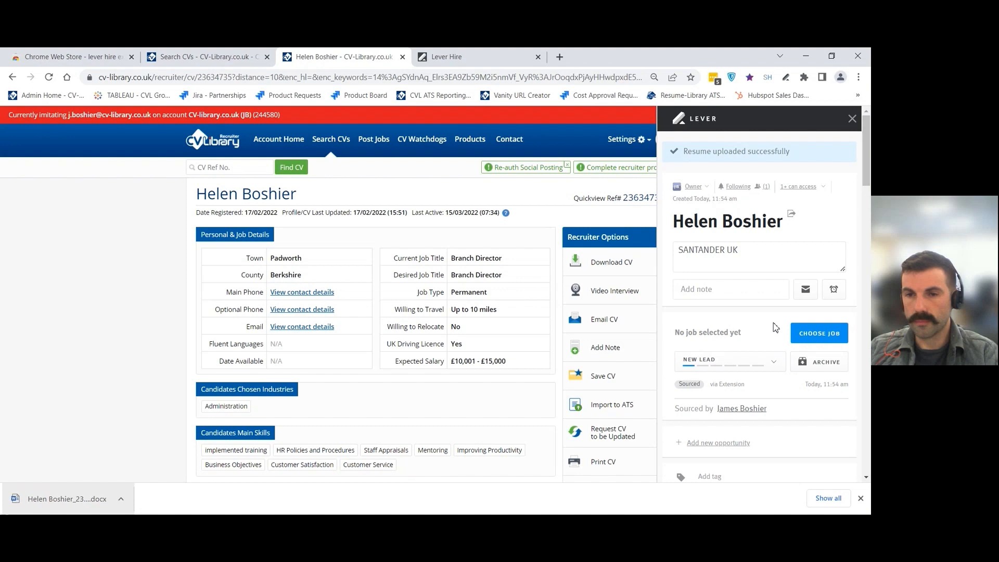
- Set CV-Library.co.uk as the source, keep the new lead stage, and review the attached links
{"action": "scroll", "scroll_direction": "down", "scroll_amount": 3}
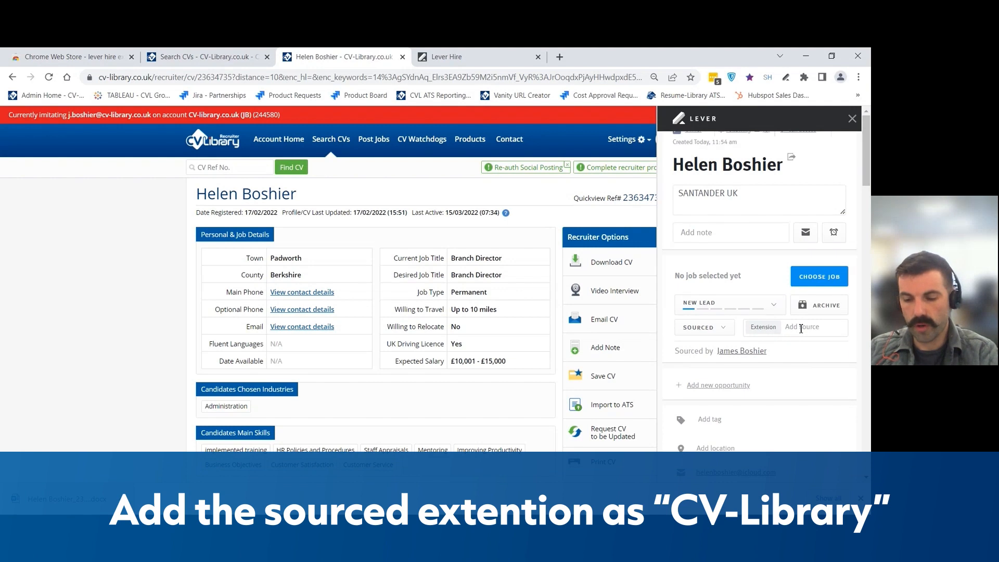
{"action": "type", "text": "CV-L"}
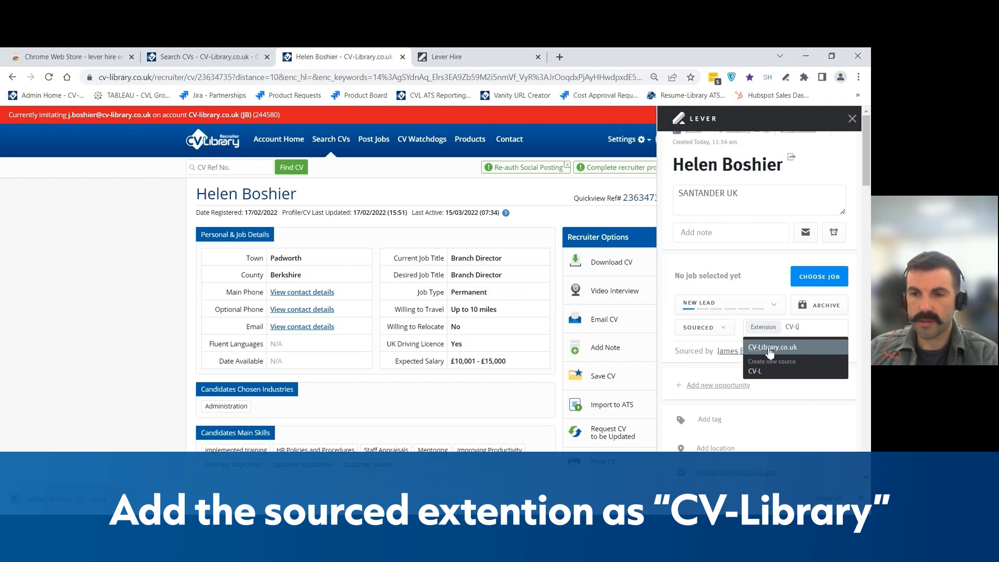
{"action": "left_click", "coordinate": [771, 347]}
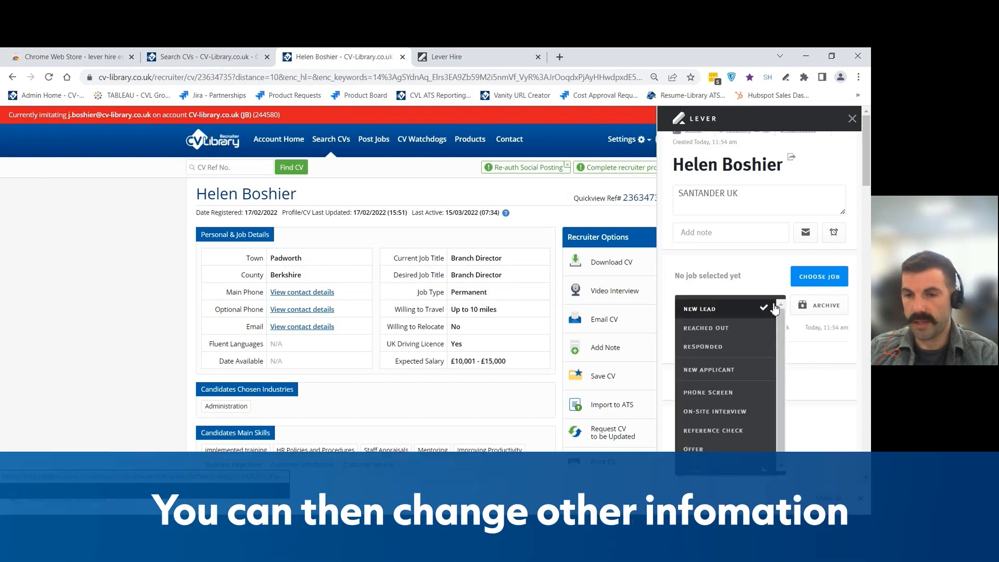
{"action": "left_click", "coordinate": [700, 308]}
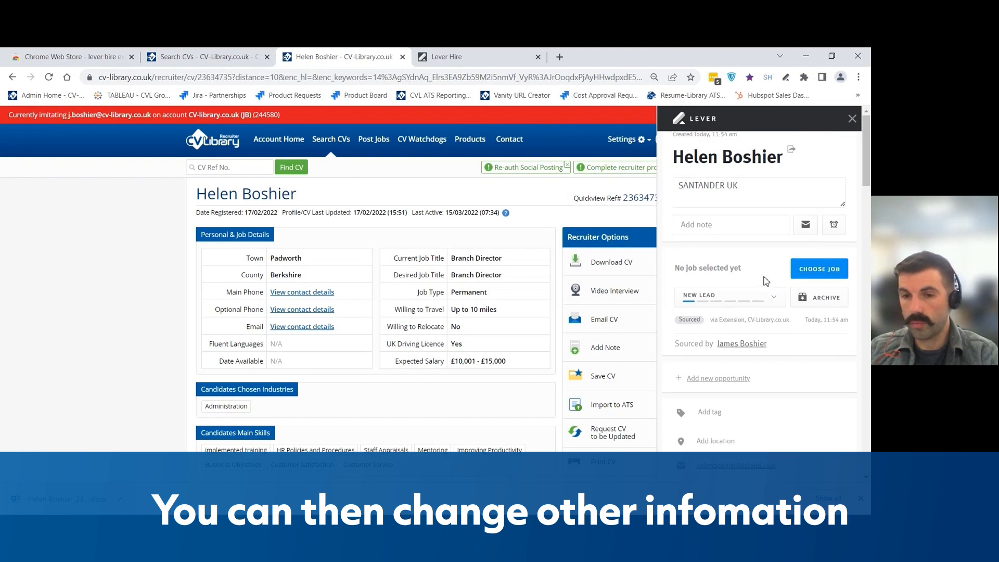
{"action": "scroll", "scroll_direction": "down", "scroll_amount": 3}
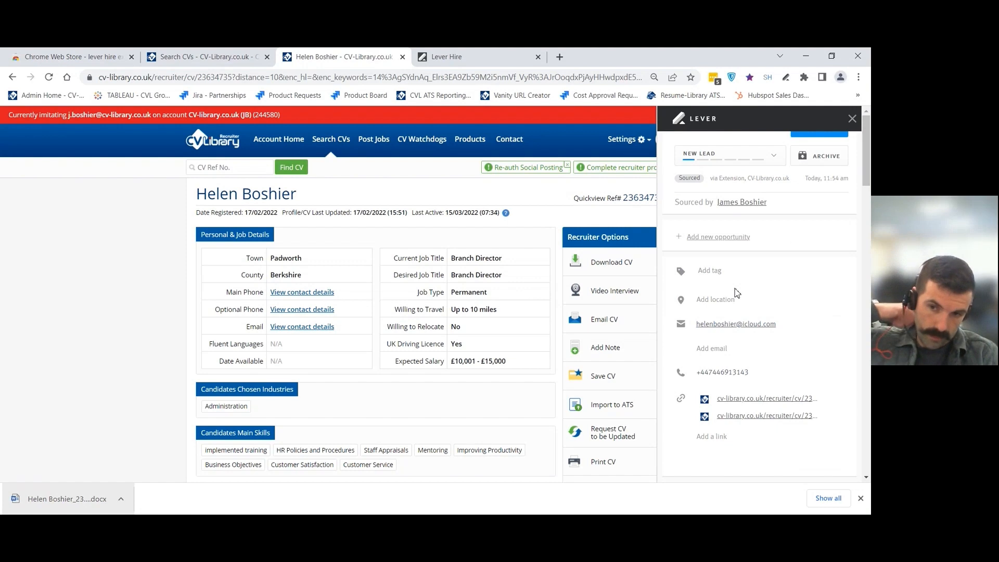
{"action": "scroll", "scroll_direction": "down", "scroll_amount": 3}
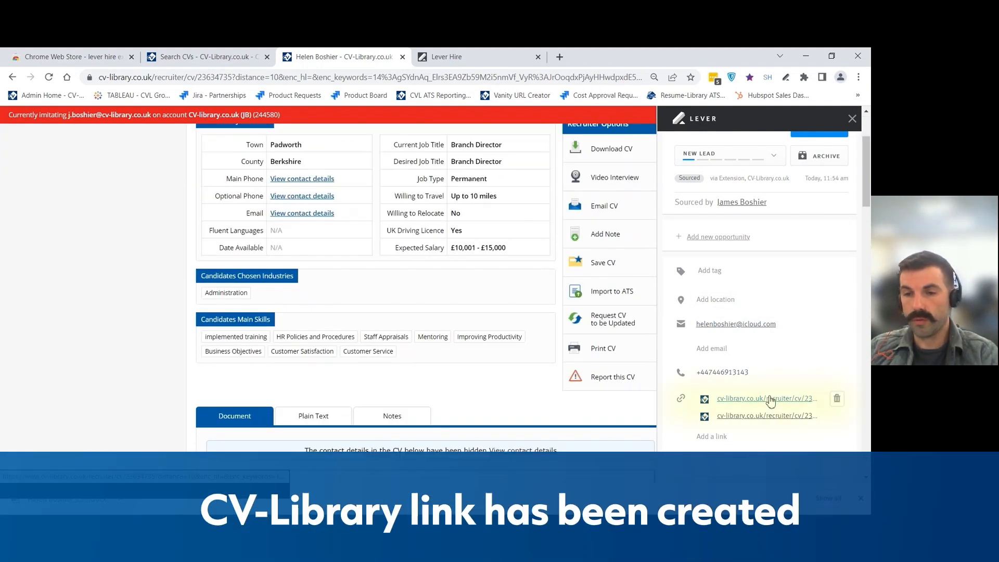
{"action": "mouse_move", "coordinate": [831, 433]}
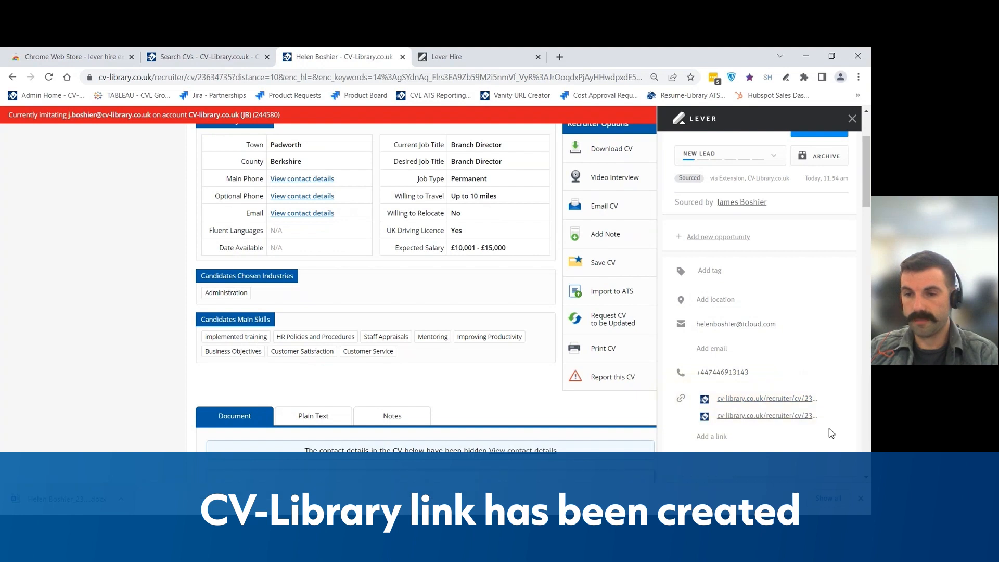
{"action": "scroll", "scroll_direction": "down", "scroll_amount": 3}
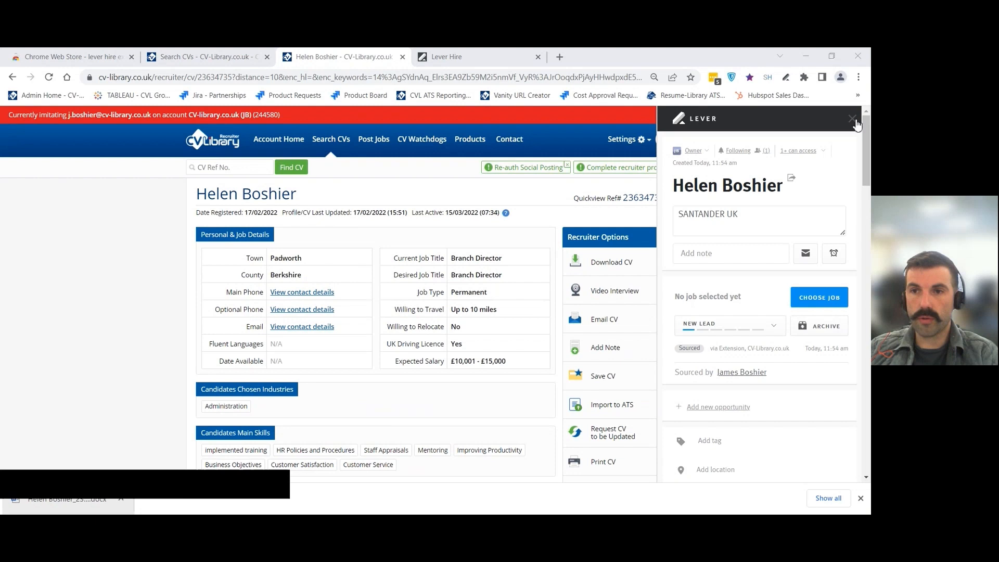
{"action": "left_click", "coordinate": [852, 118]}
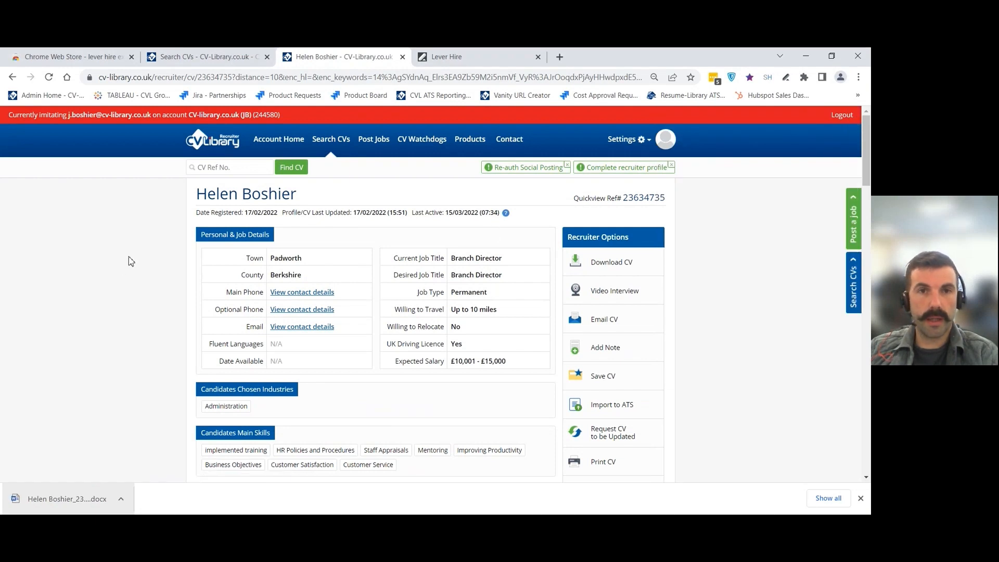
{"action": "left_click", "coordinate": [446, 57]}
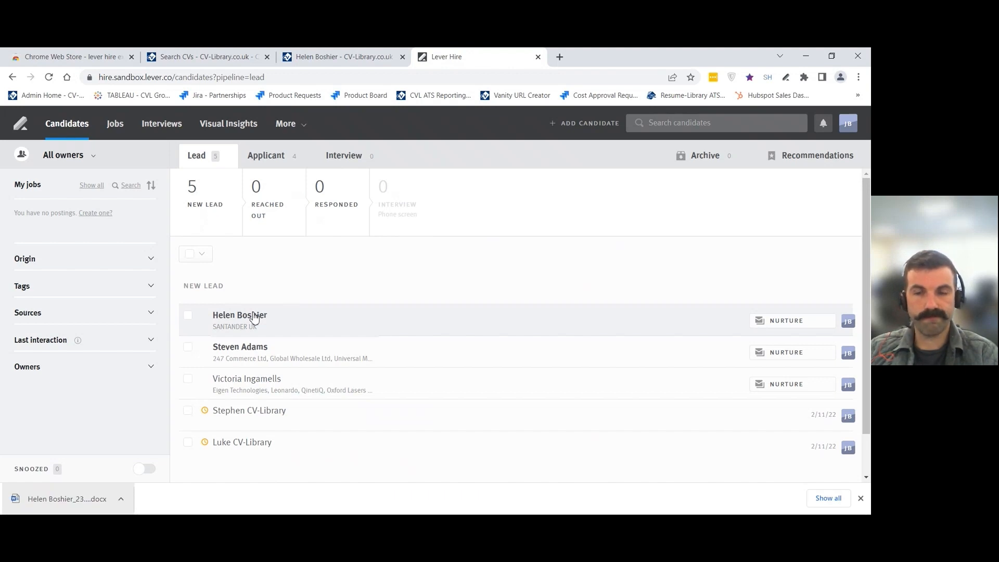
{"action": "mouse_move", "coordinate": [264, 212]}
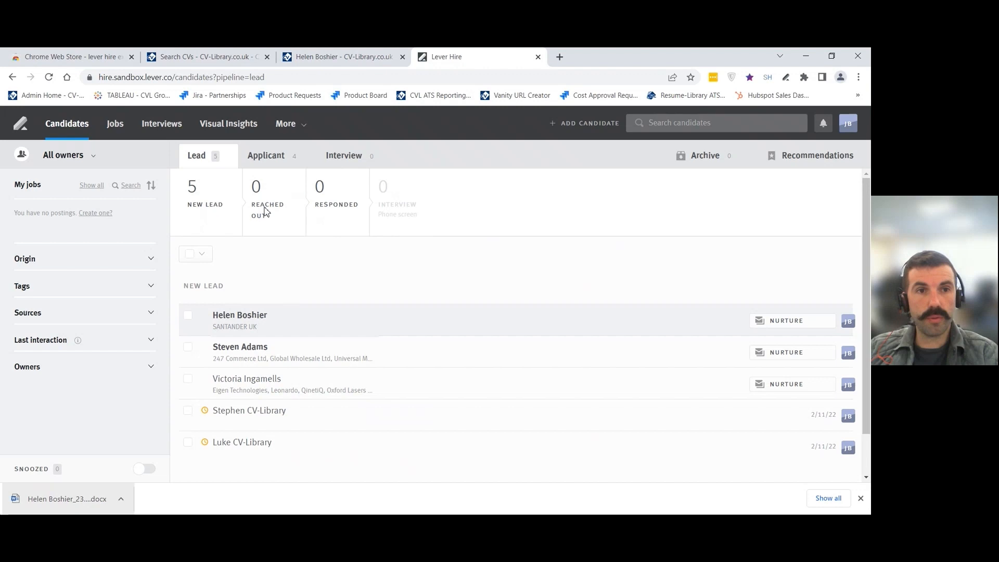
{"action": "mouse_move", "coordinate": [287, 324]}
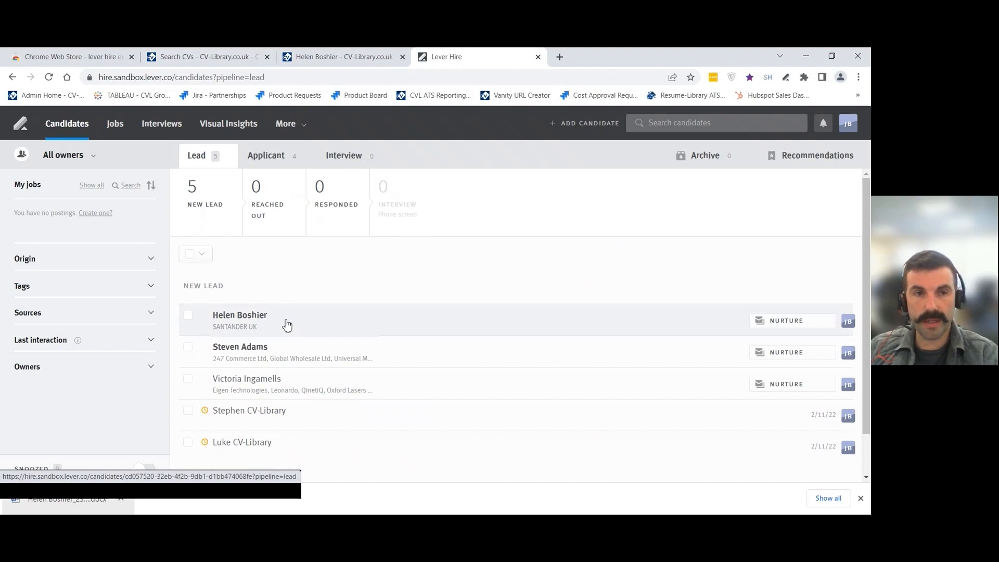
{"action": "left_click", "coordinate": [207, 56]}
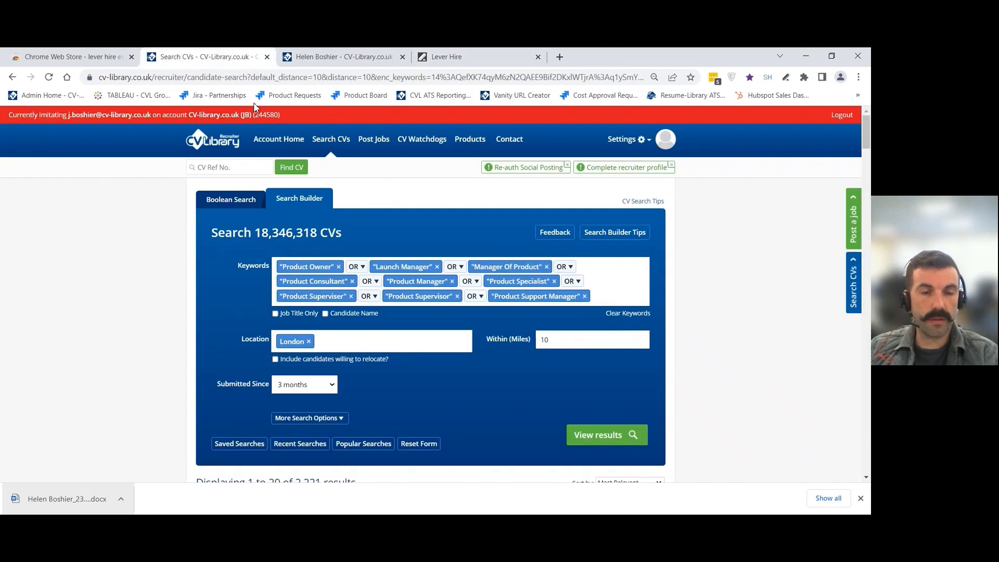
{"action": "scroll", "scroll_direction": "down", "scroll_amount": 3}
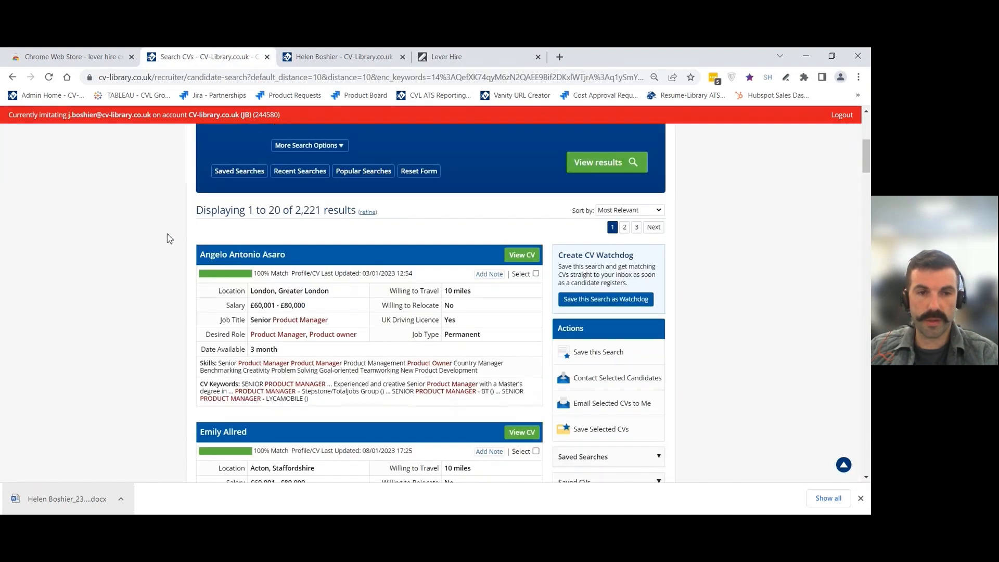